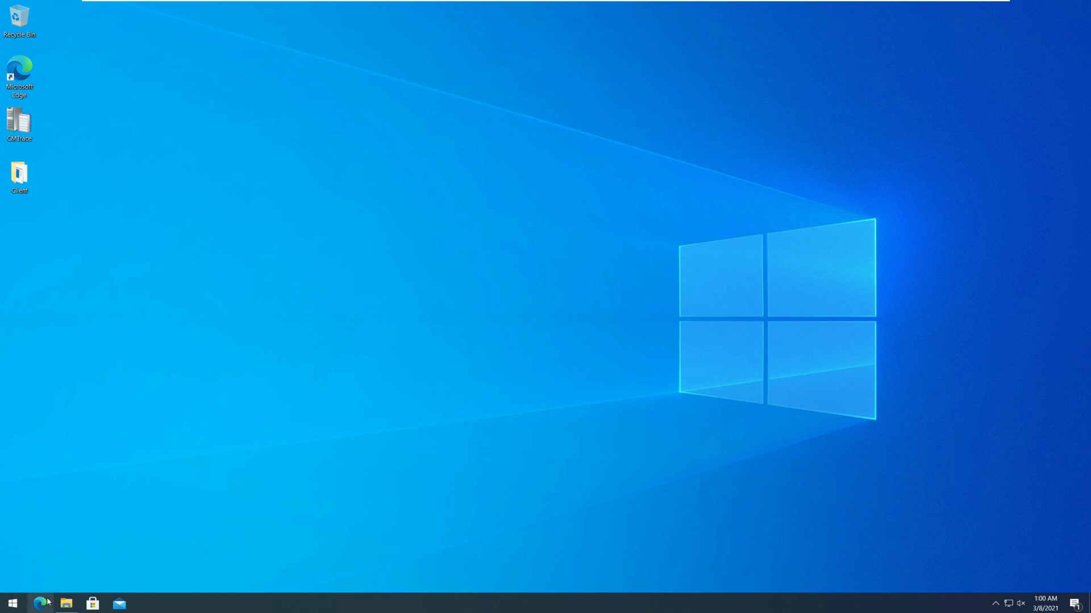
# Browse the tpcm C$ share to Program Files > Microsoft Configuration Manager > Client
pyautogui.click(65, 602)
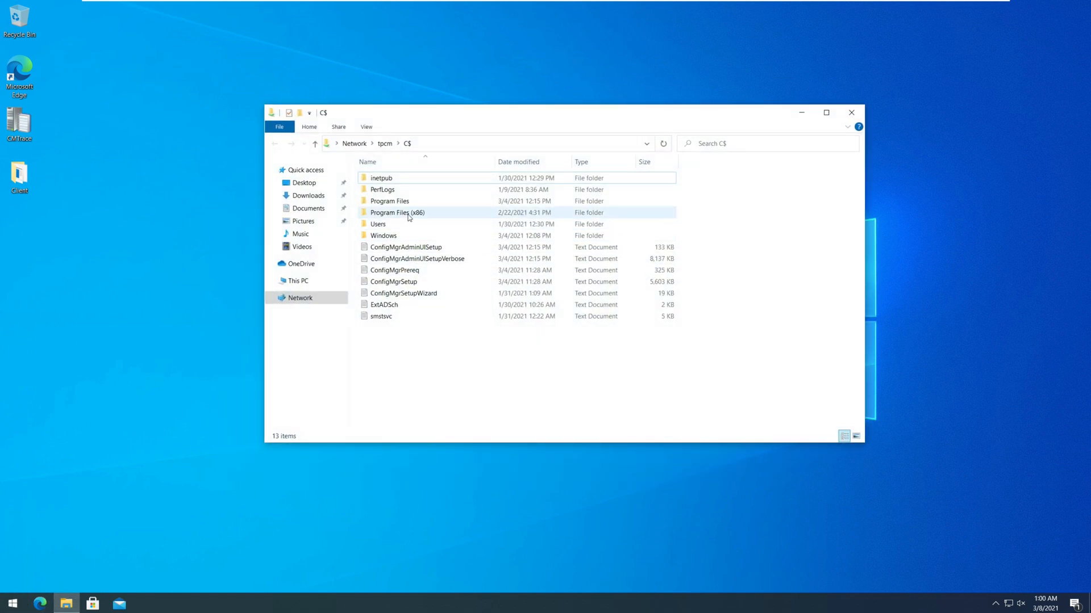
pyautogui.doubleClick(390, 201)
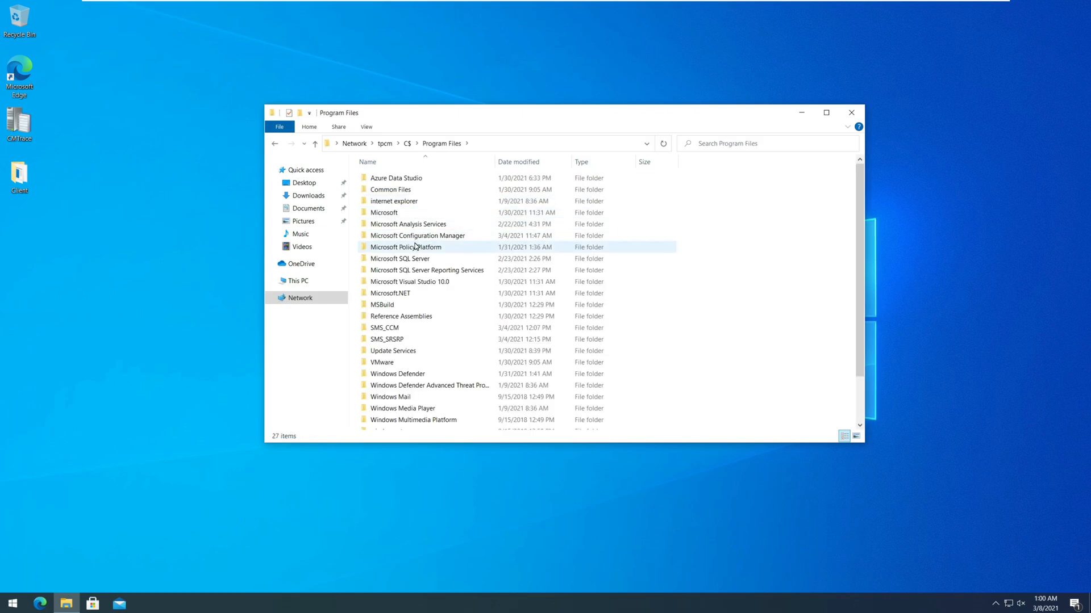
pyautogui.doubleClick(416, 235)
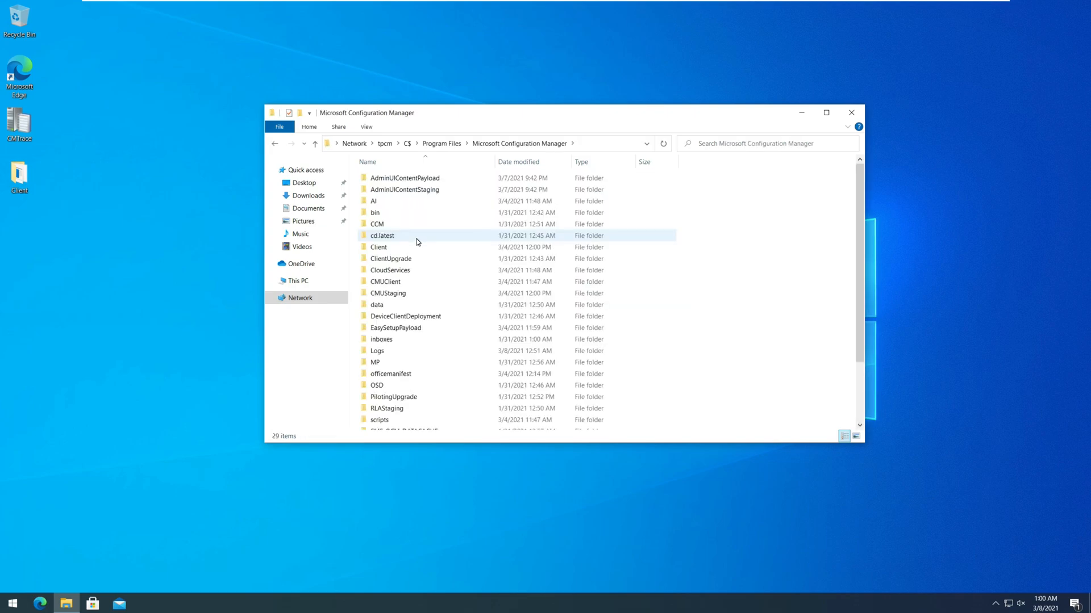
pyautogui.doubleClick(378, 247)
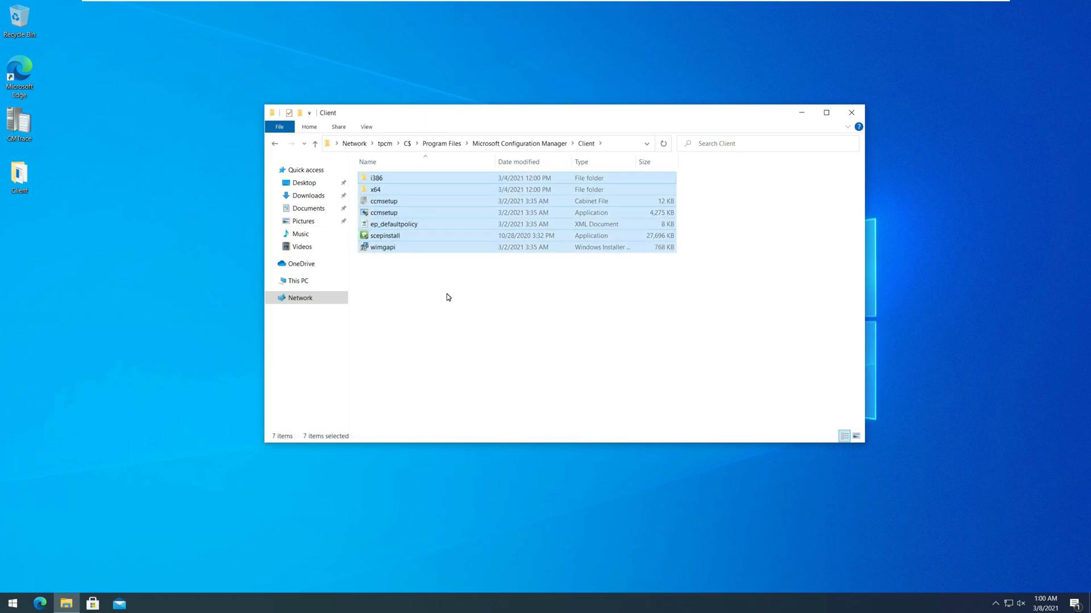
pyautogui.moveTo(768, 167)
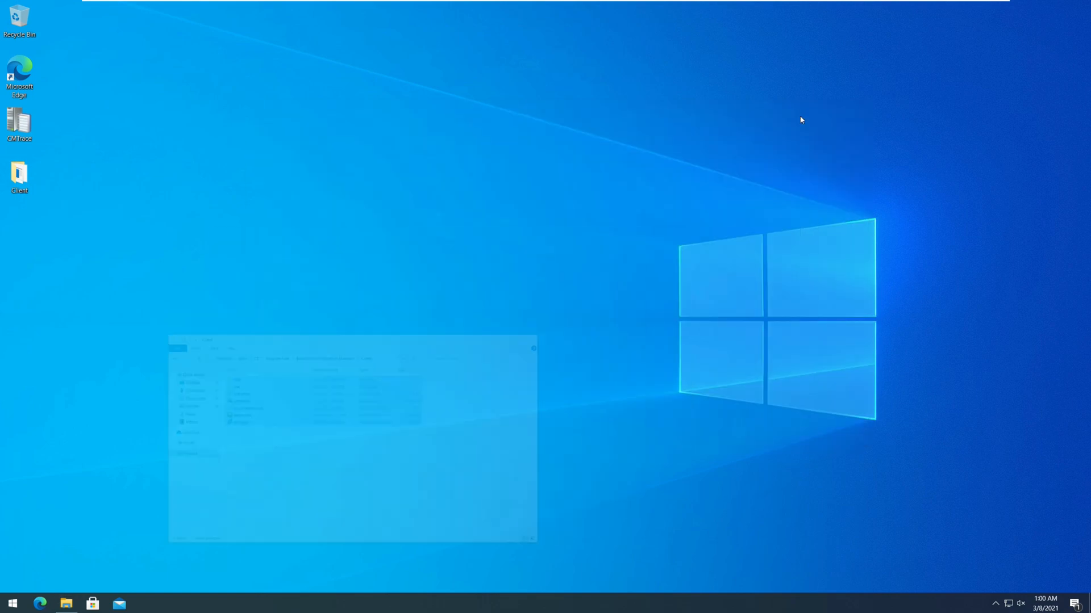
pyautogui.click(533, 348)
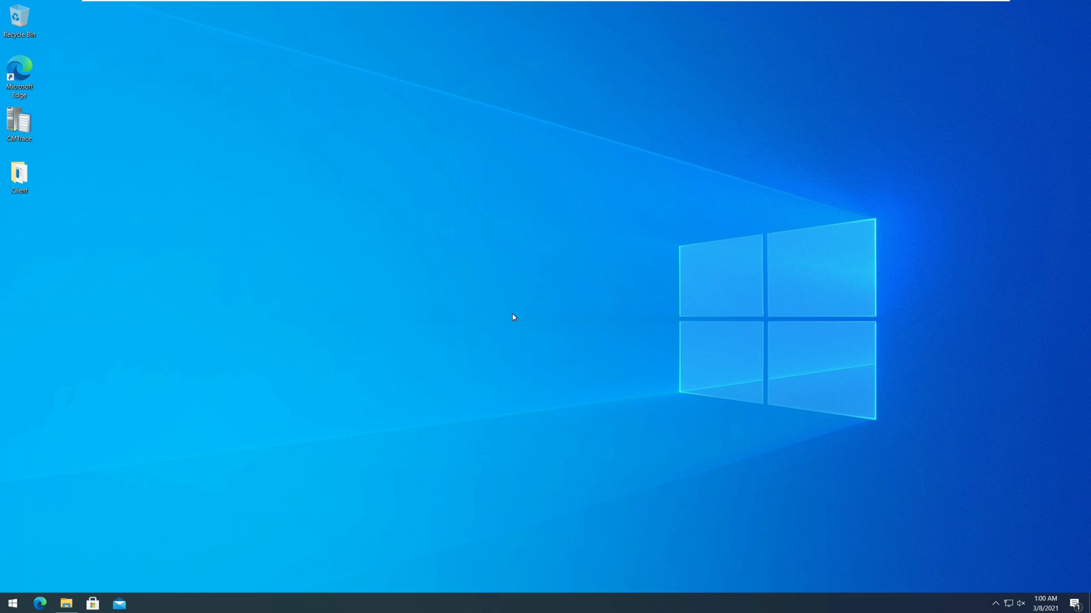
pyautogui.click(19, 173)
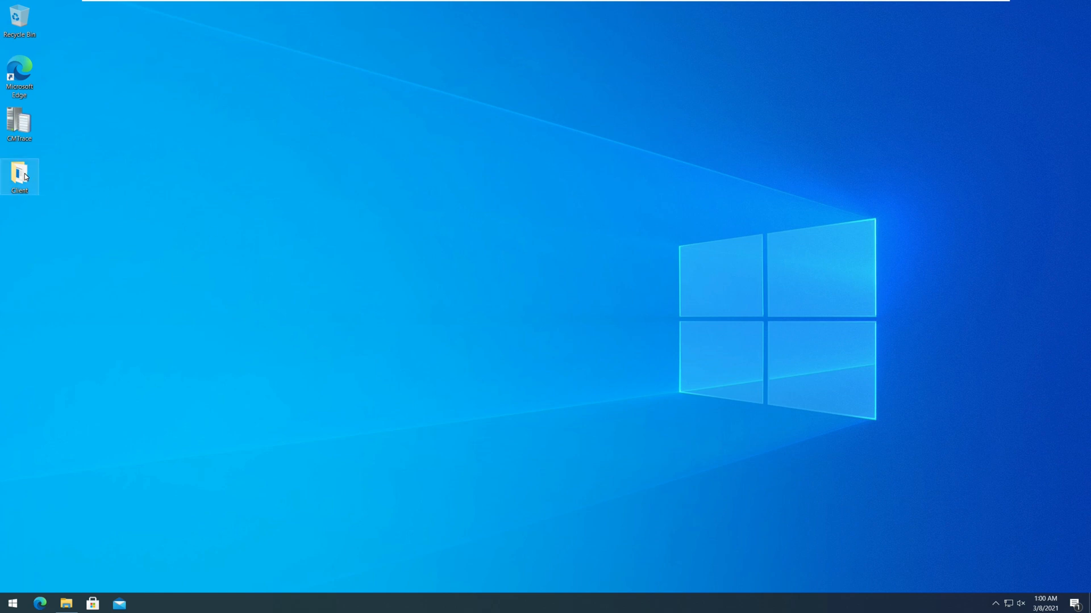
pyautogui.doubleClick(20, 172)
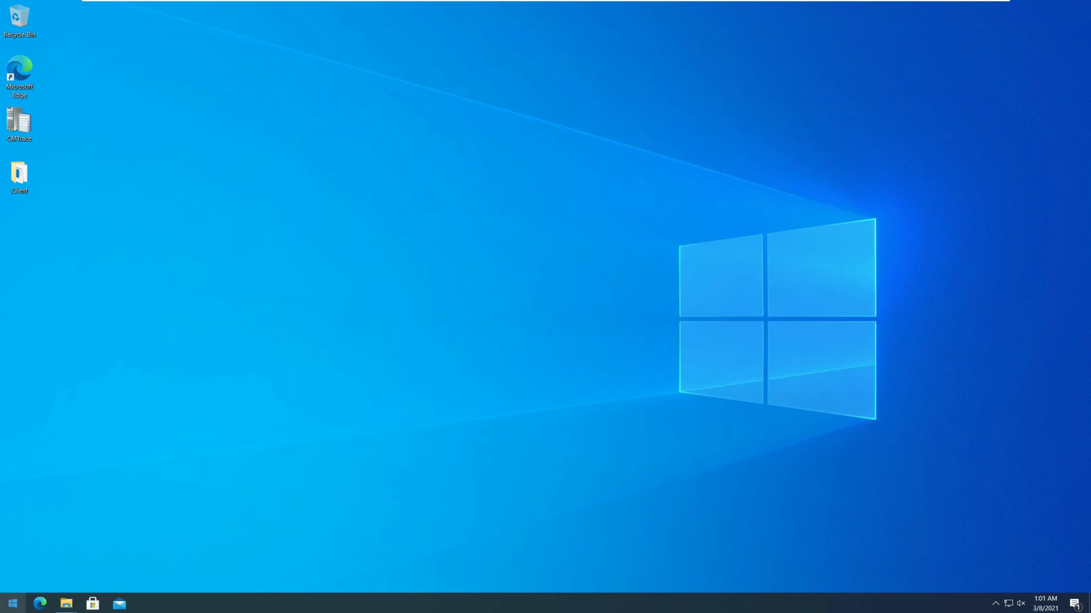
# Start an administrator cmd, change to Users\james\Desktop, and run ccmsetup.exe /install
pyautogui.write('cmd')
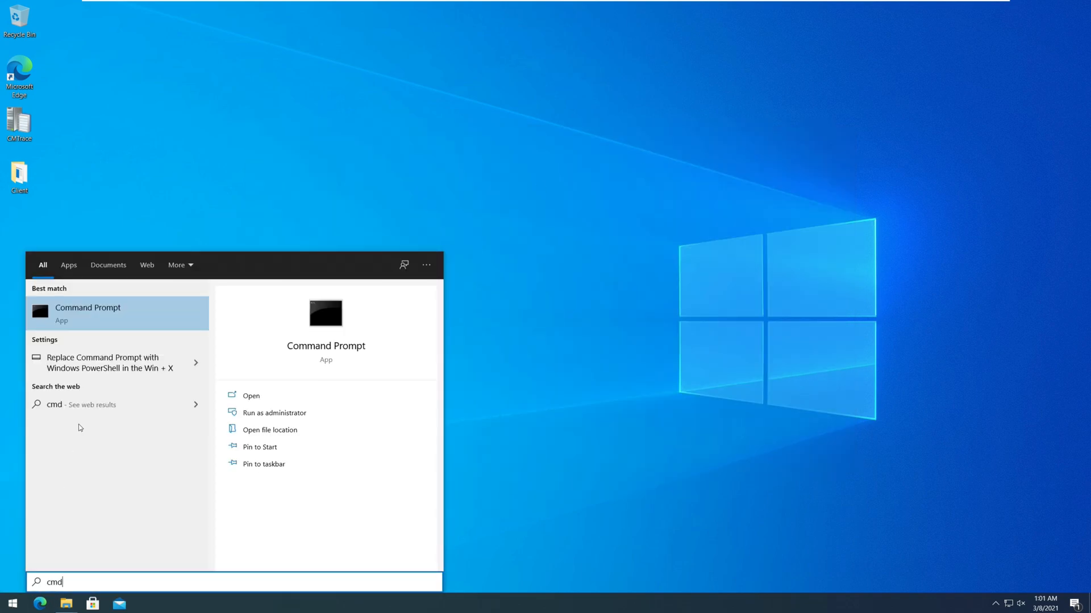
pyautogui.click(274, 412)
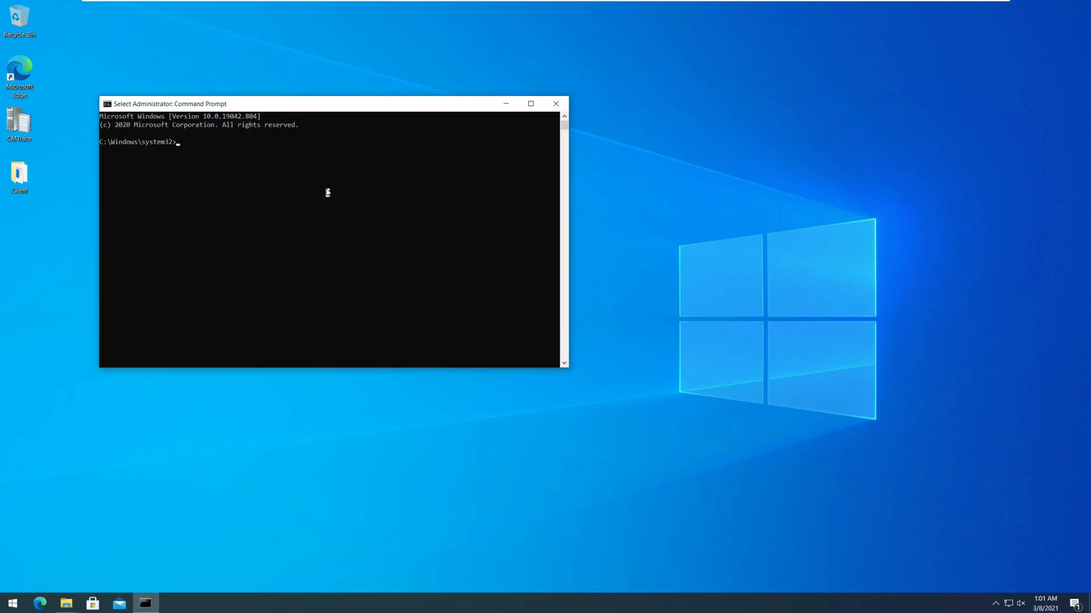
pyautogui.write('cd Users')
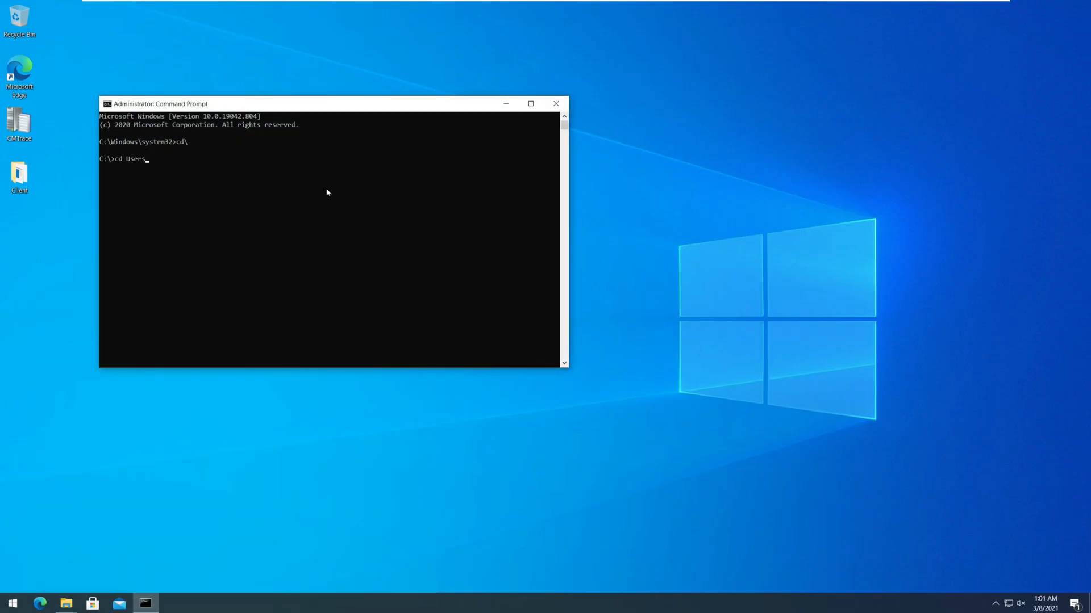
pyautogui.write('\\james\\Desktop\\Client')
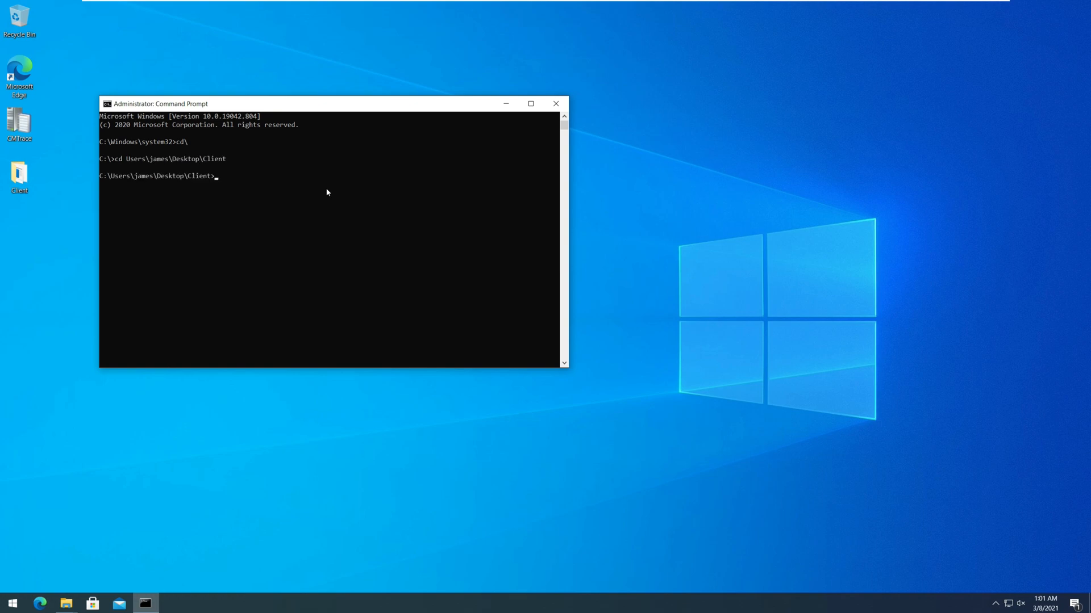
pyautogui.write('ccmsetup.e')
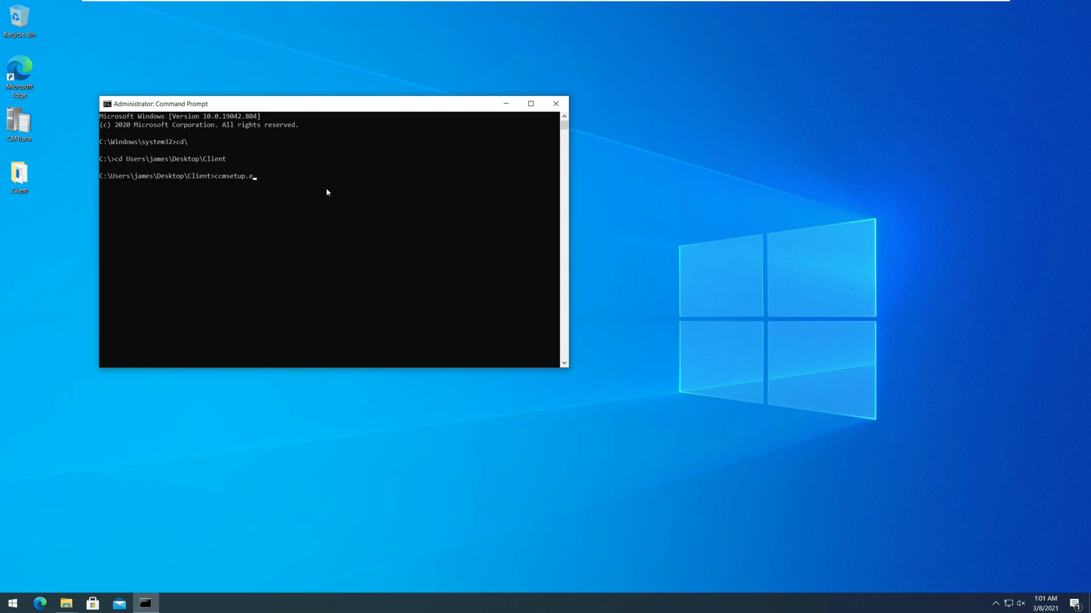
pyautogui.write('xe /instal')
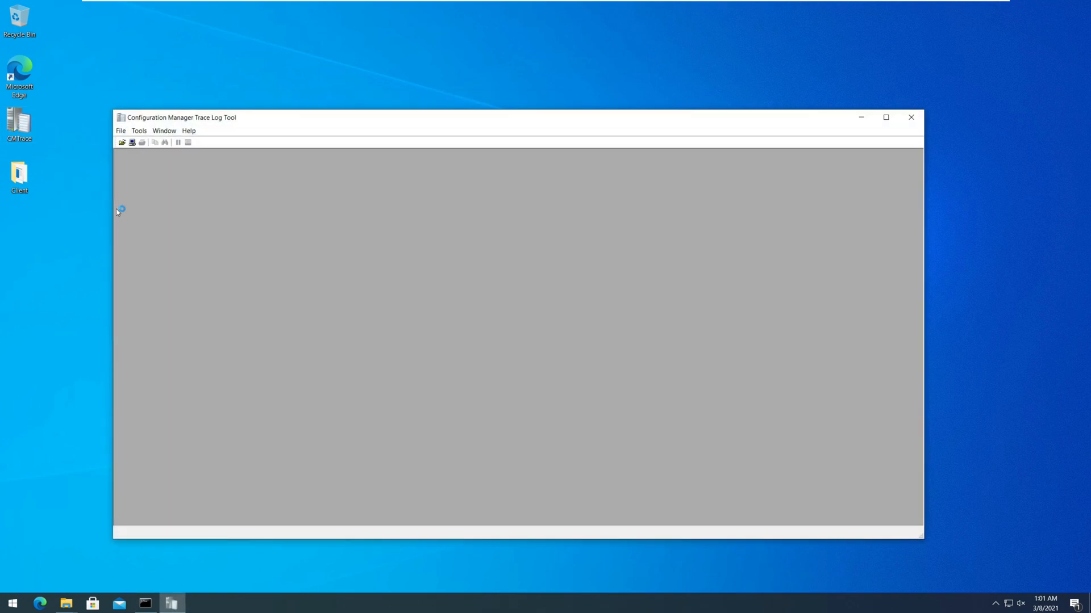
# Load ccmsetup.log from the Logs folder after UAC approval, then begin a second window's File > Open
pyautogui.click(121, 131)
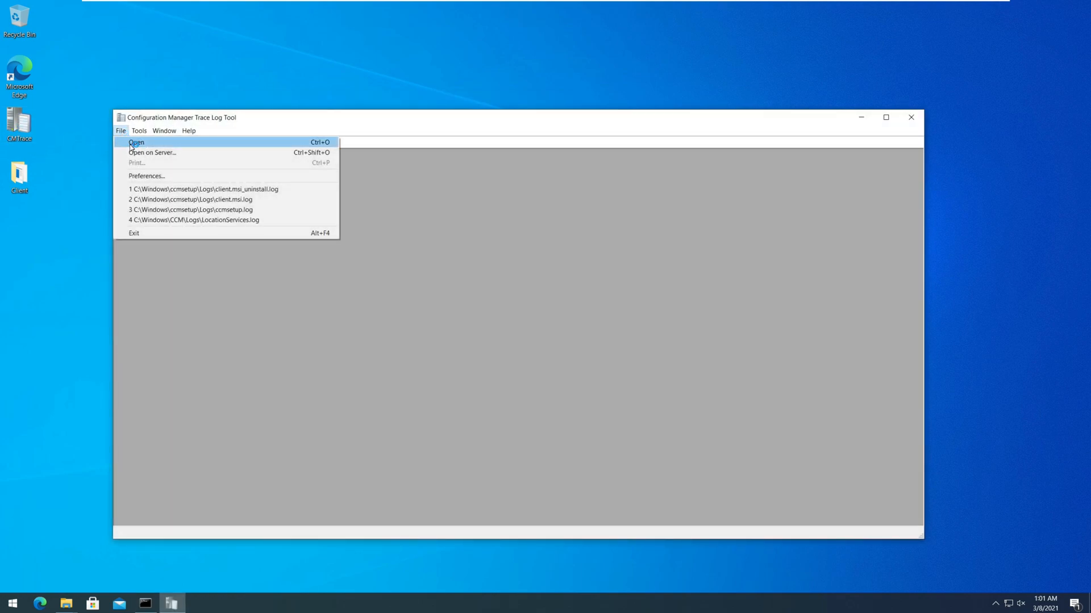
pyautogui.click(136, 142)
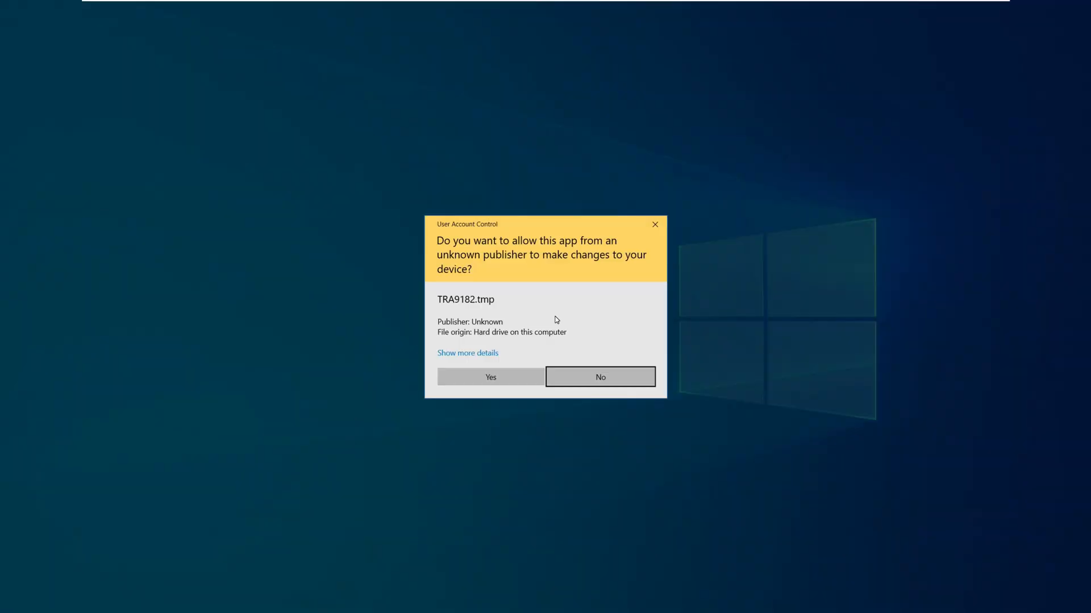
pyautogui.click(489, 376)
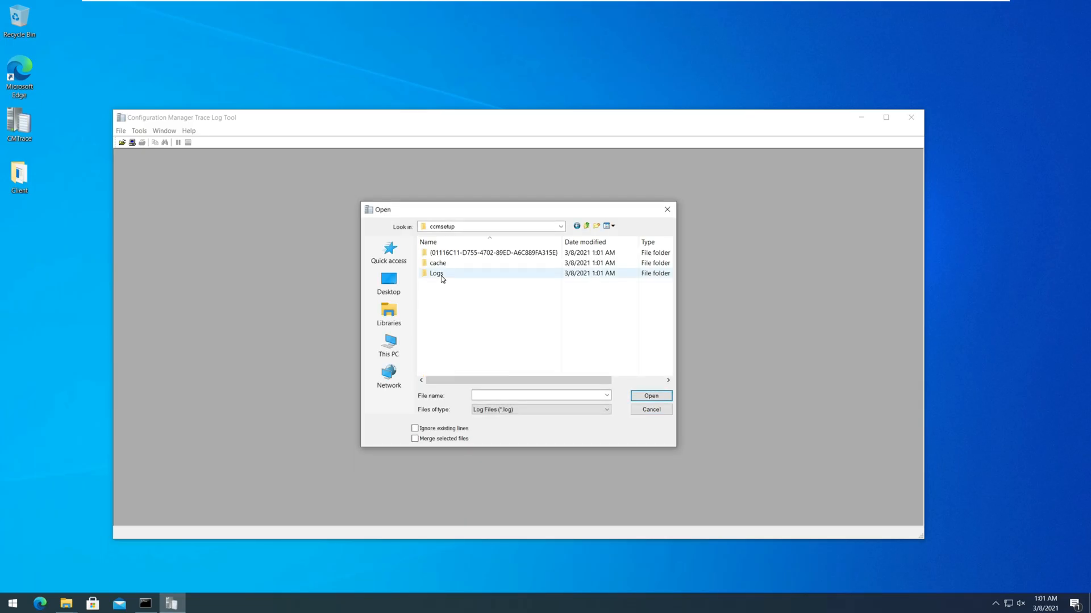
pyautogui.click(650, 396)
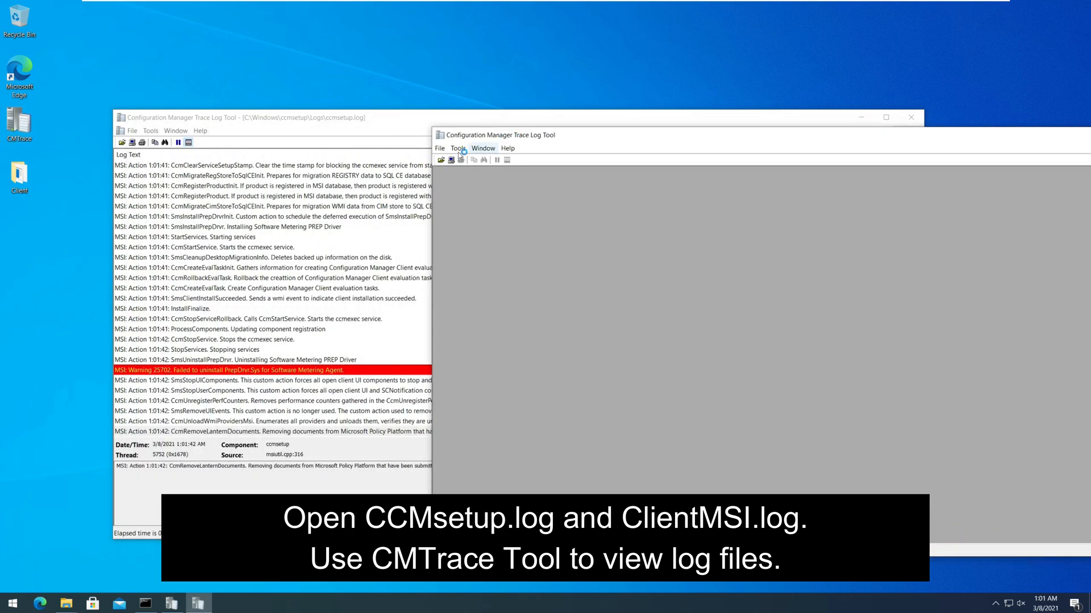
pyautogui.click(440, 149)
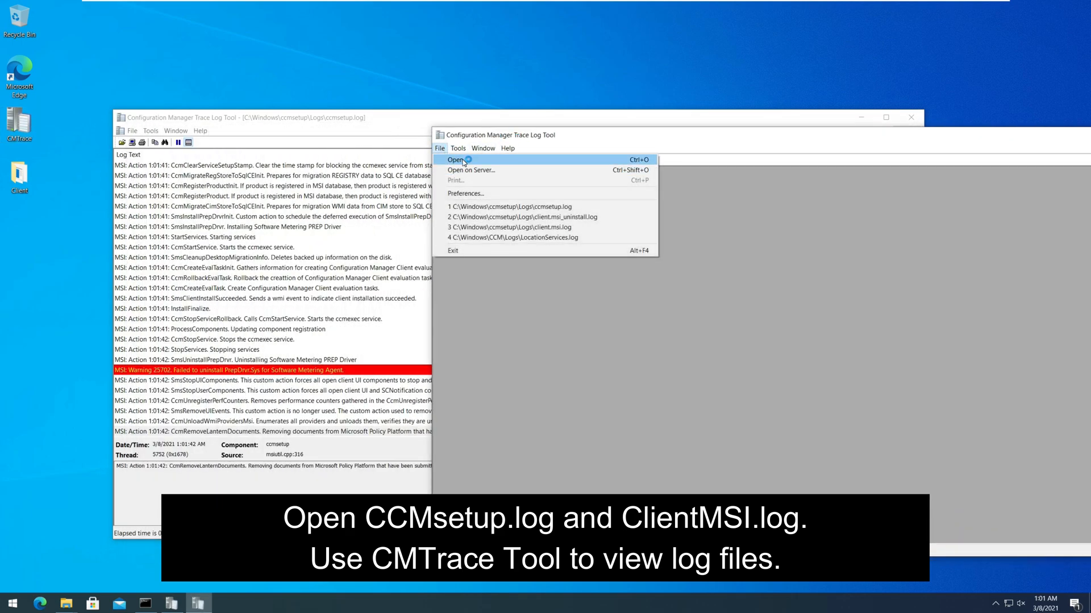
pyautogui.click(458, 160)
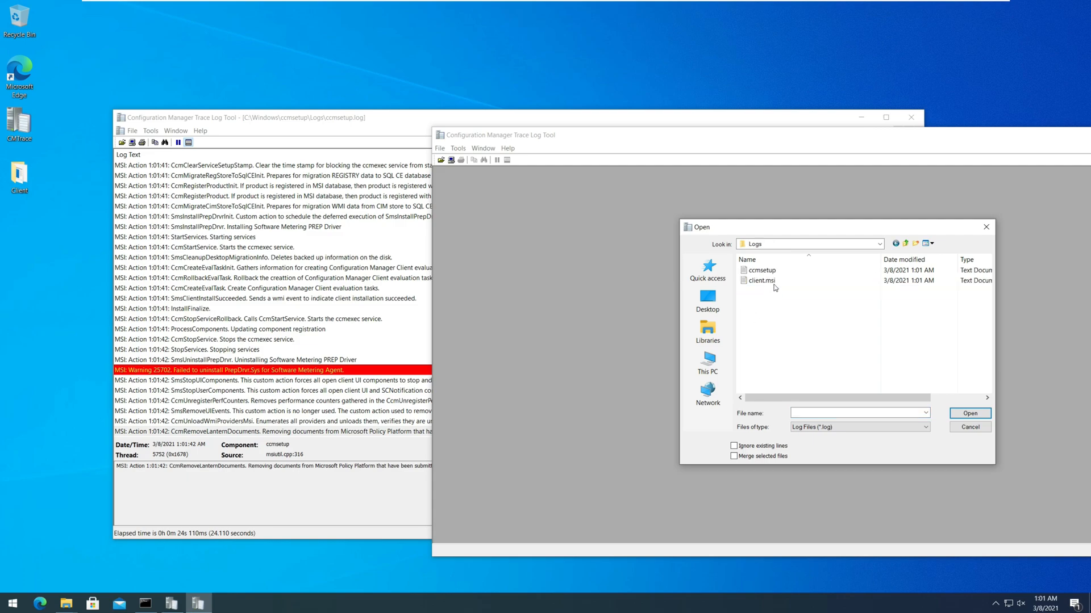